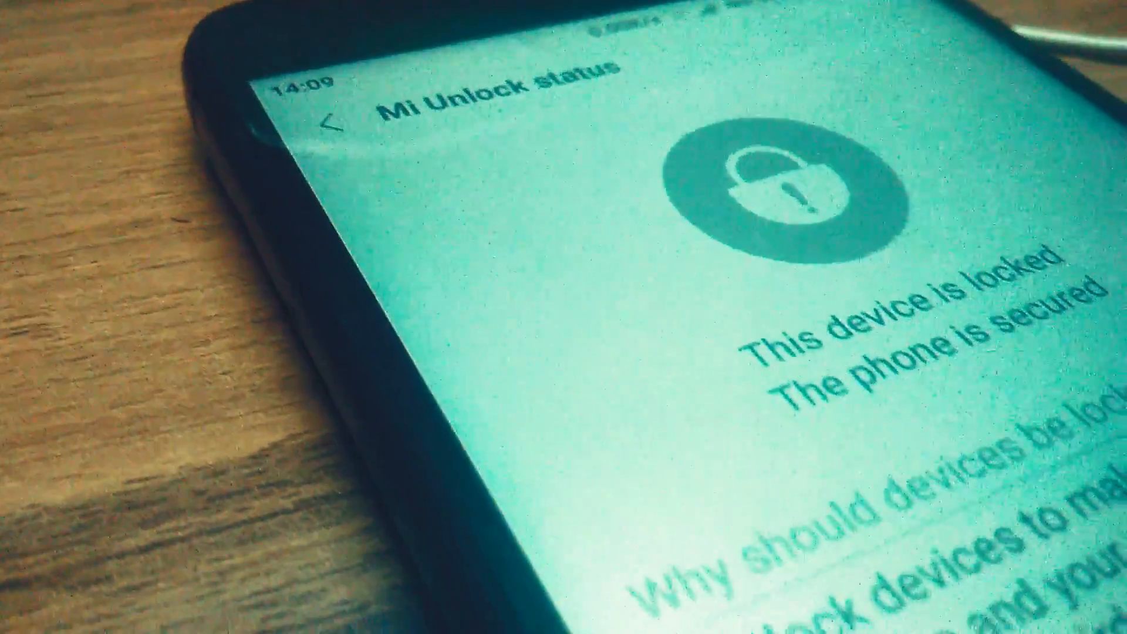
Unlock developer options via MIUI version in About phone and allow USB debugging
scroll("down", 3)
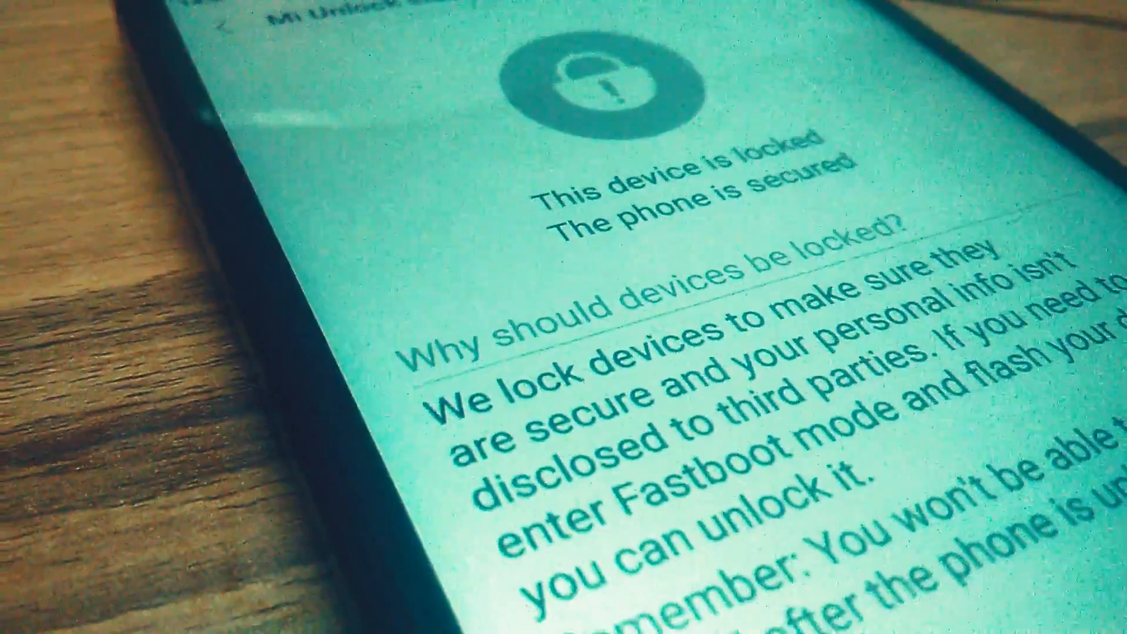
scroll("down", 3)
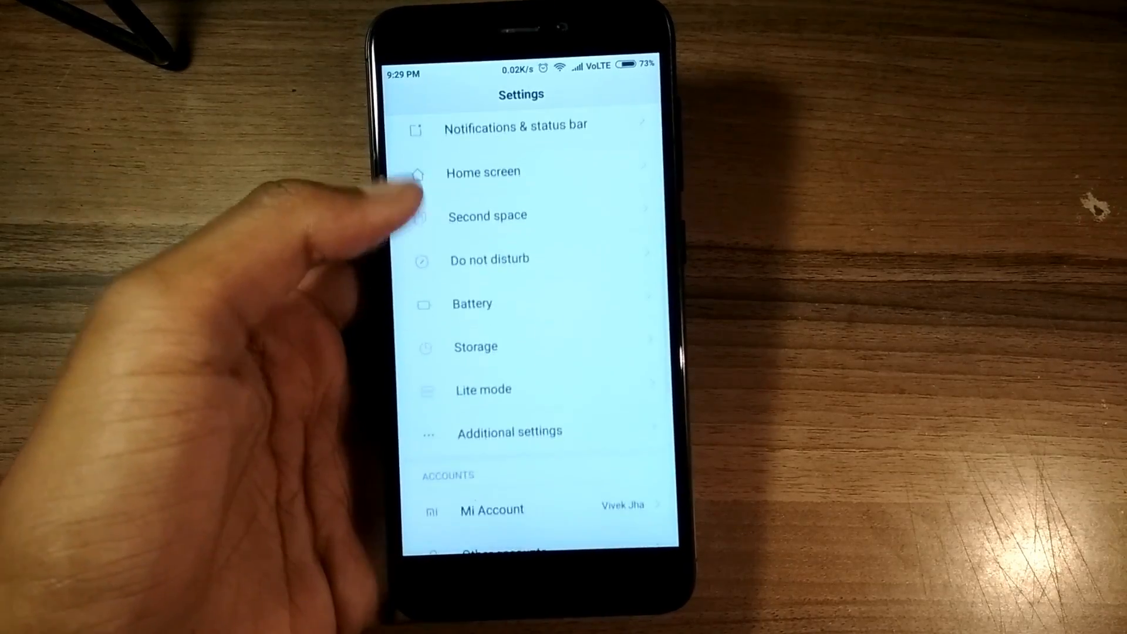
scroll("down", 3)
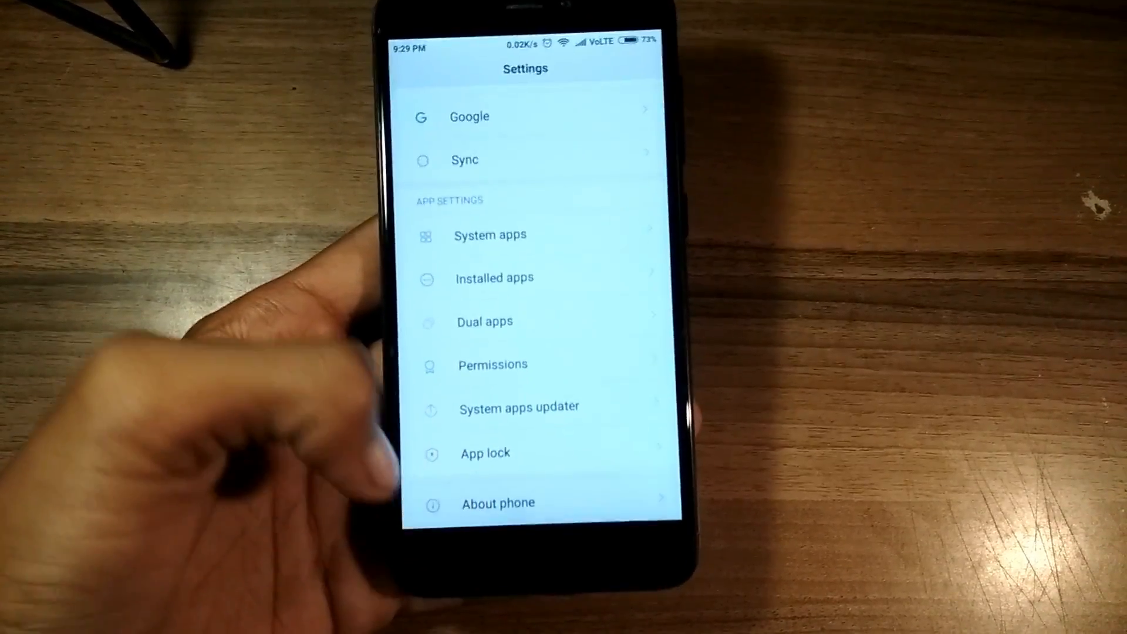
left_click(498, 503)
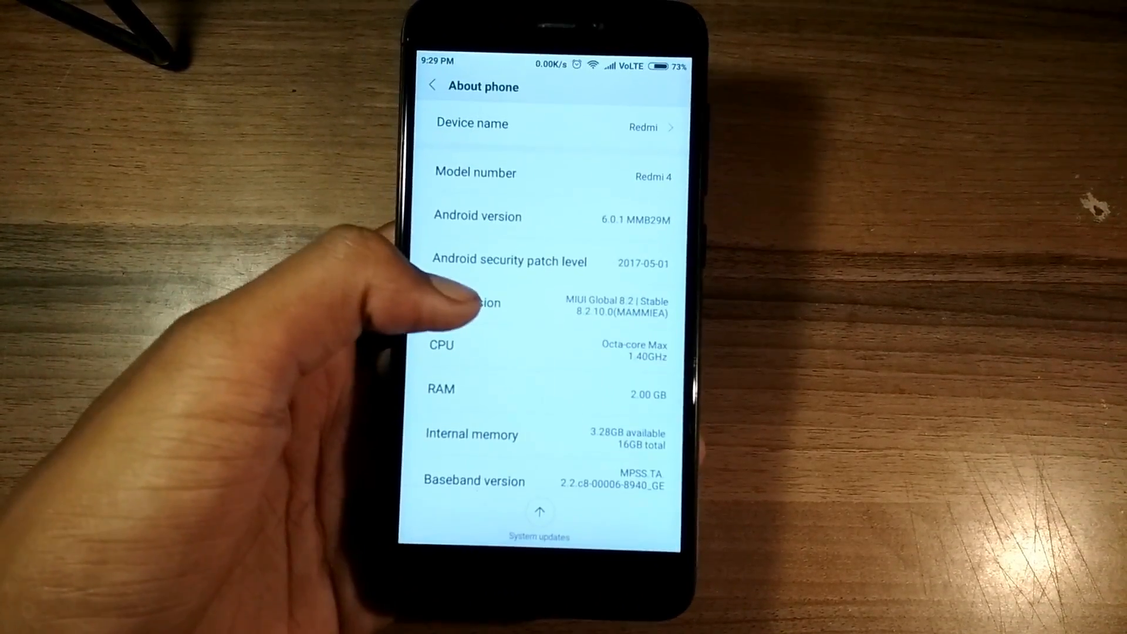
left_click(474, 302)
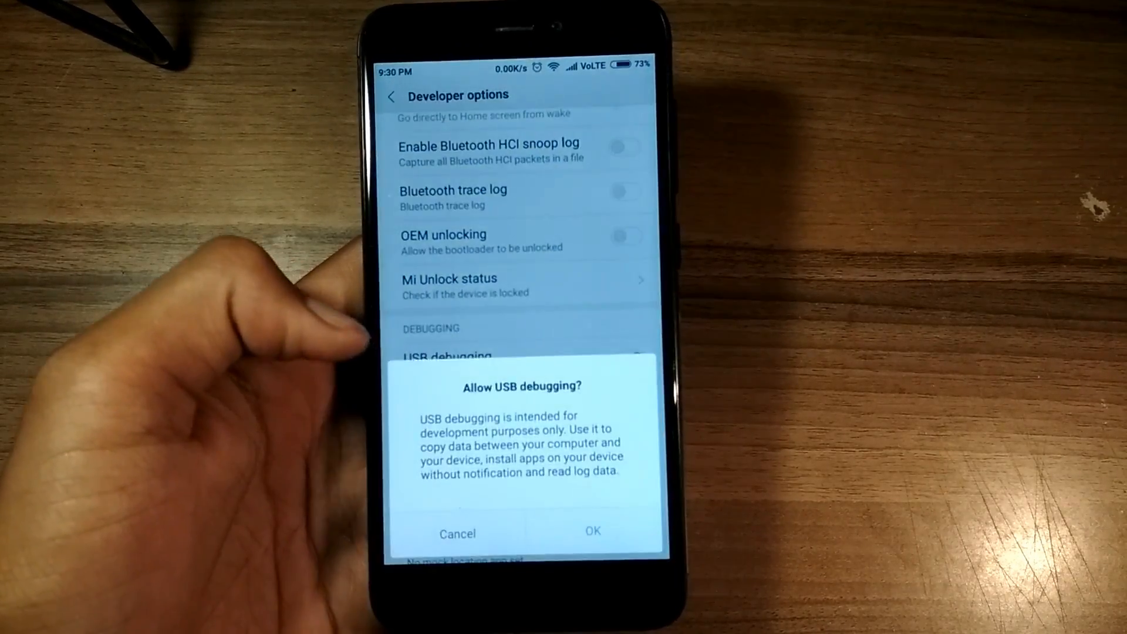
left_click(590, 533)
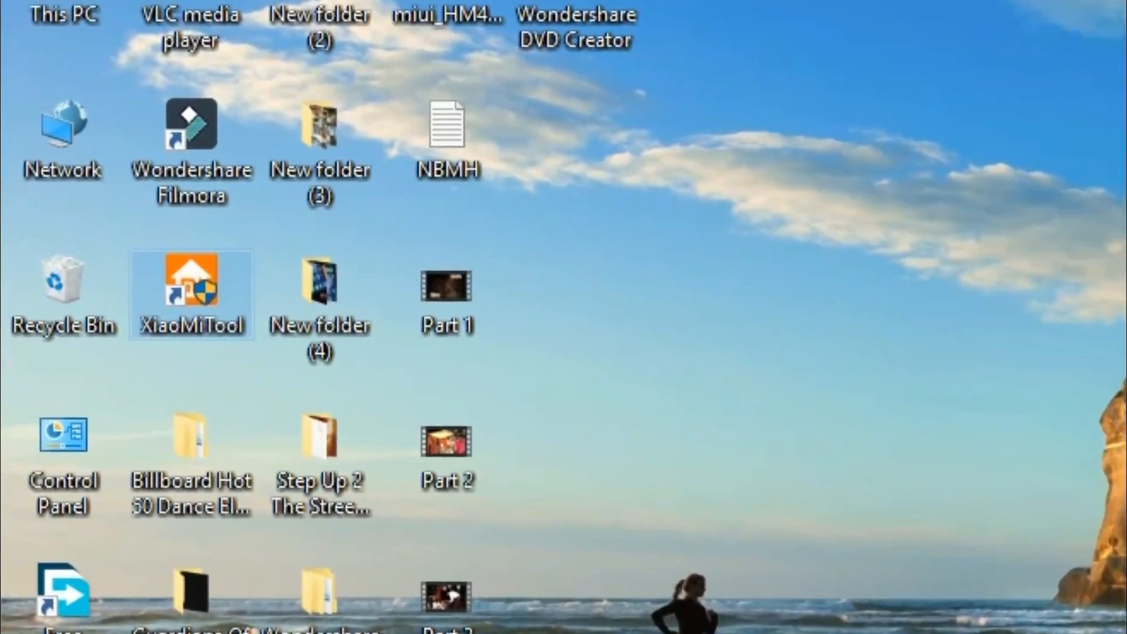
Launch XiaoMiTool from the desktop, accept the anonymous data notice and select the Redmi 4
double_click(190, 280)
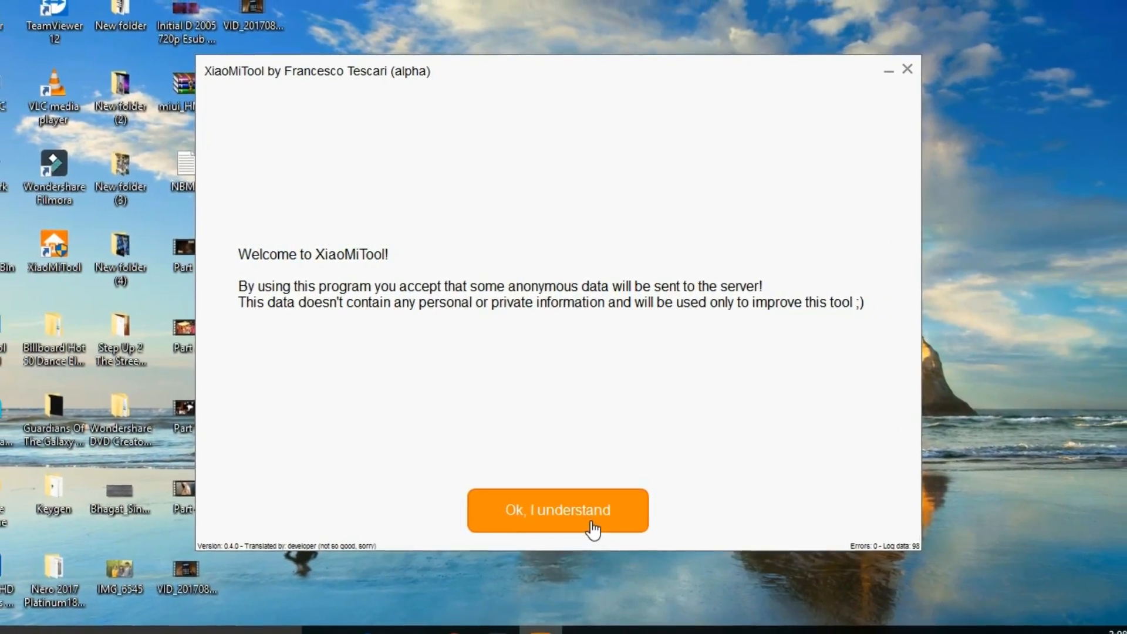
left_click(557, 510)
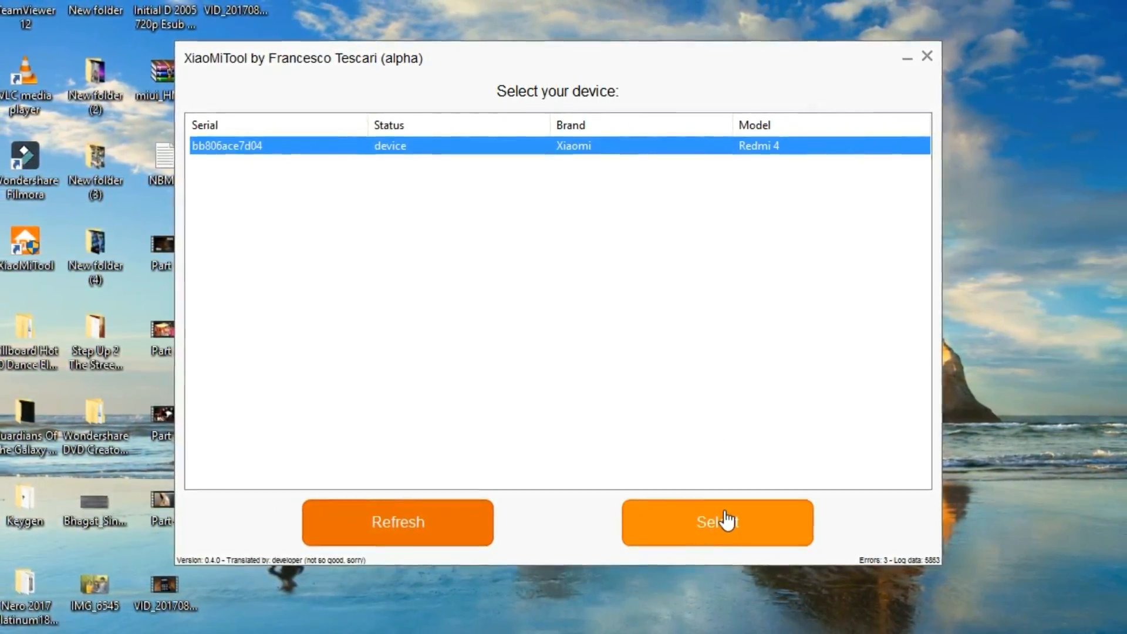
left_click(716, 521)
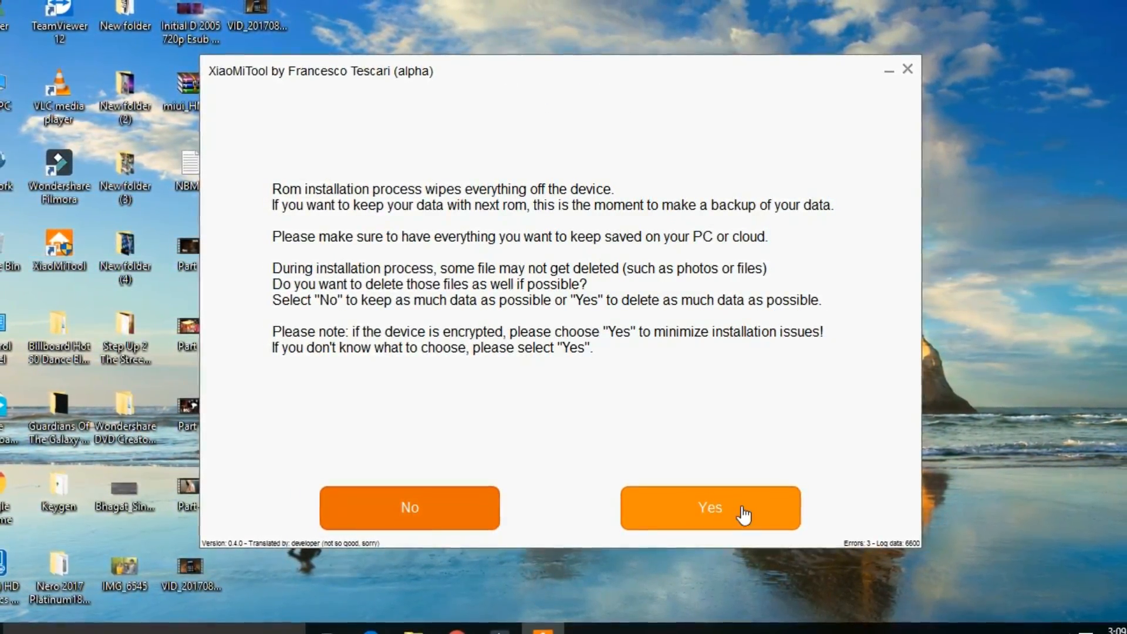
Answer Yes to wiping as much phone data as possible during installation
left_click(709, 508)
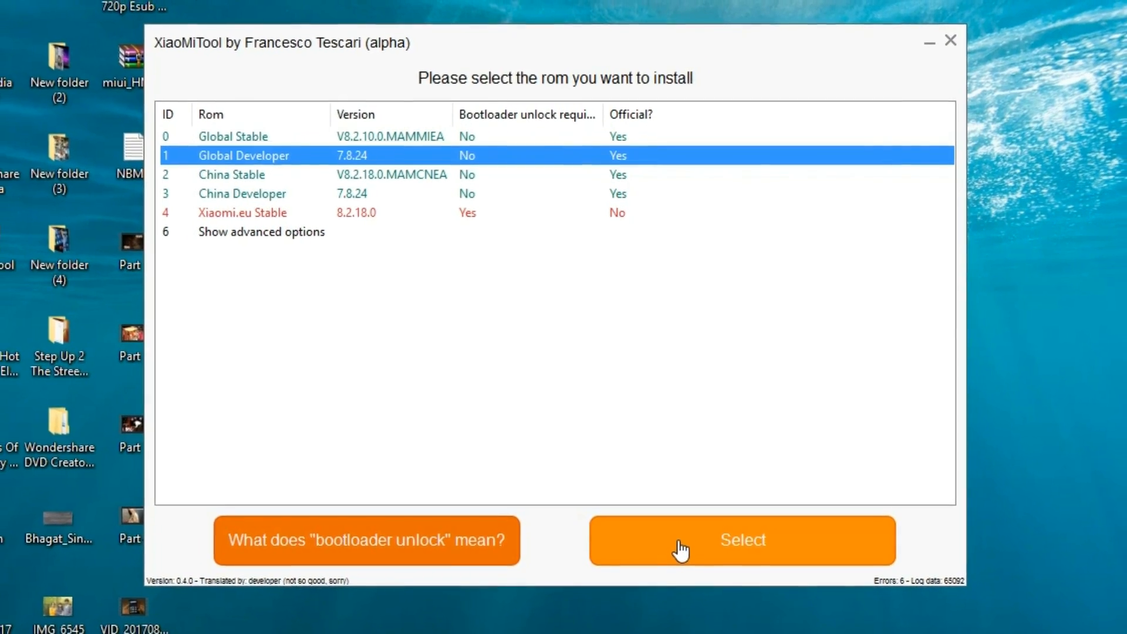
Select the Global Developer 7.8.24 ROM and confirm it to begin the download
left_click(742, 540)
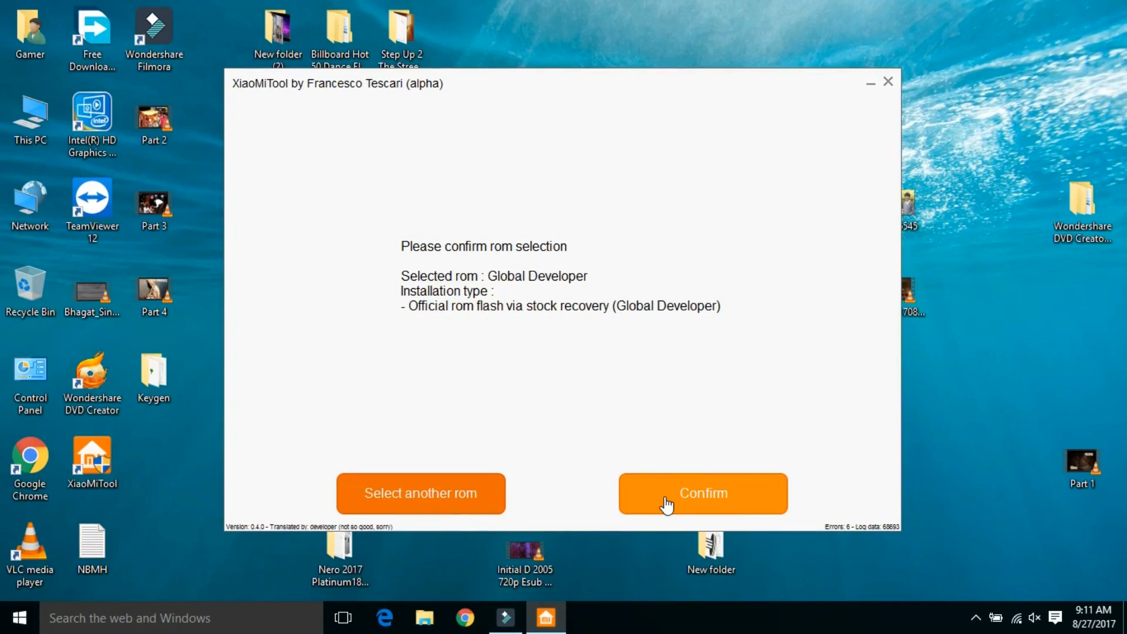
left_click(703, 493)
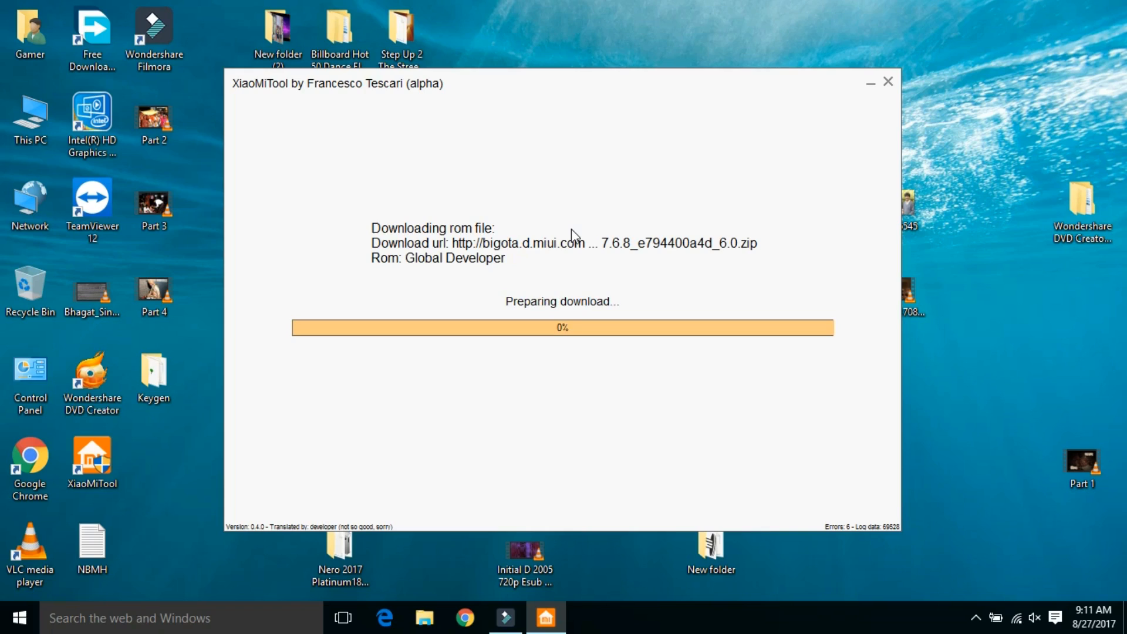